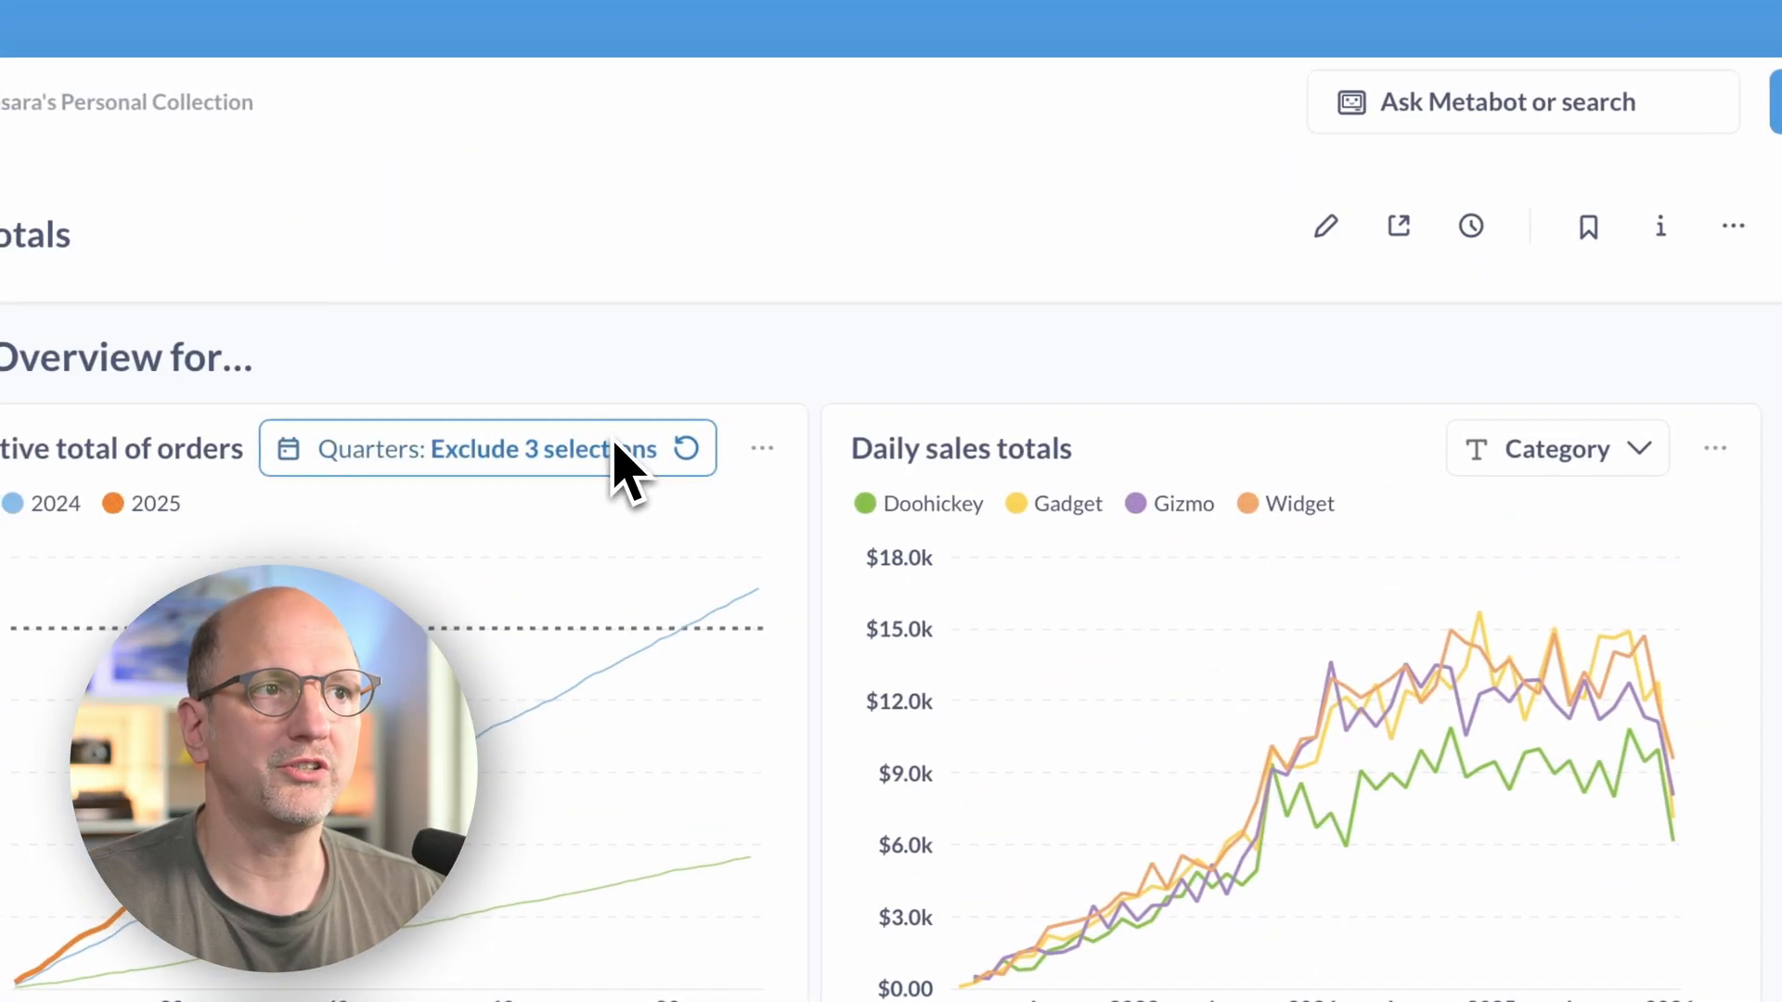
Step: Filter the Daily sales totals card to the Doohickey and Gadget categories
{"action": "scroll", "scroll_direction": "down", "scroll_amount": 3}
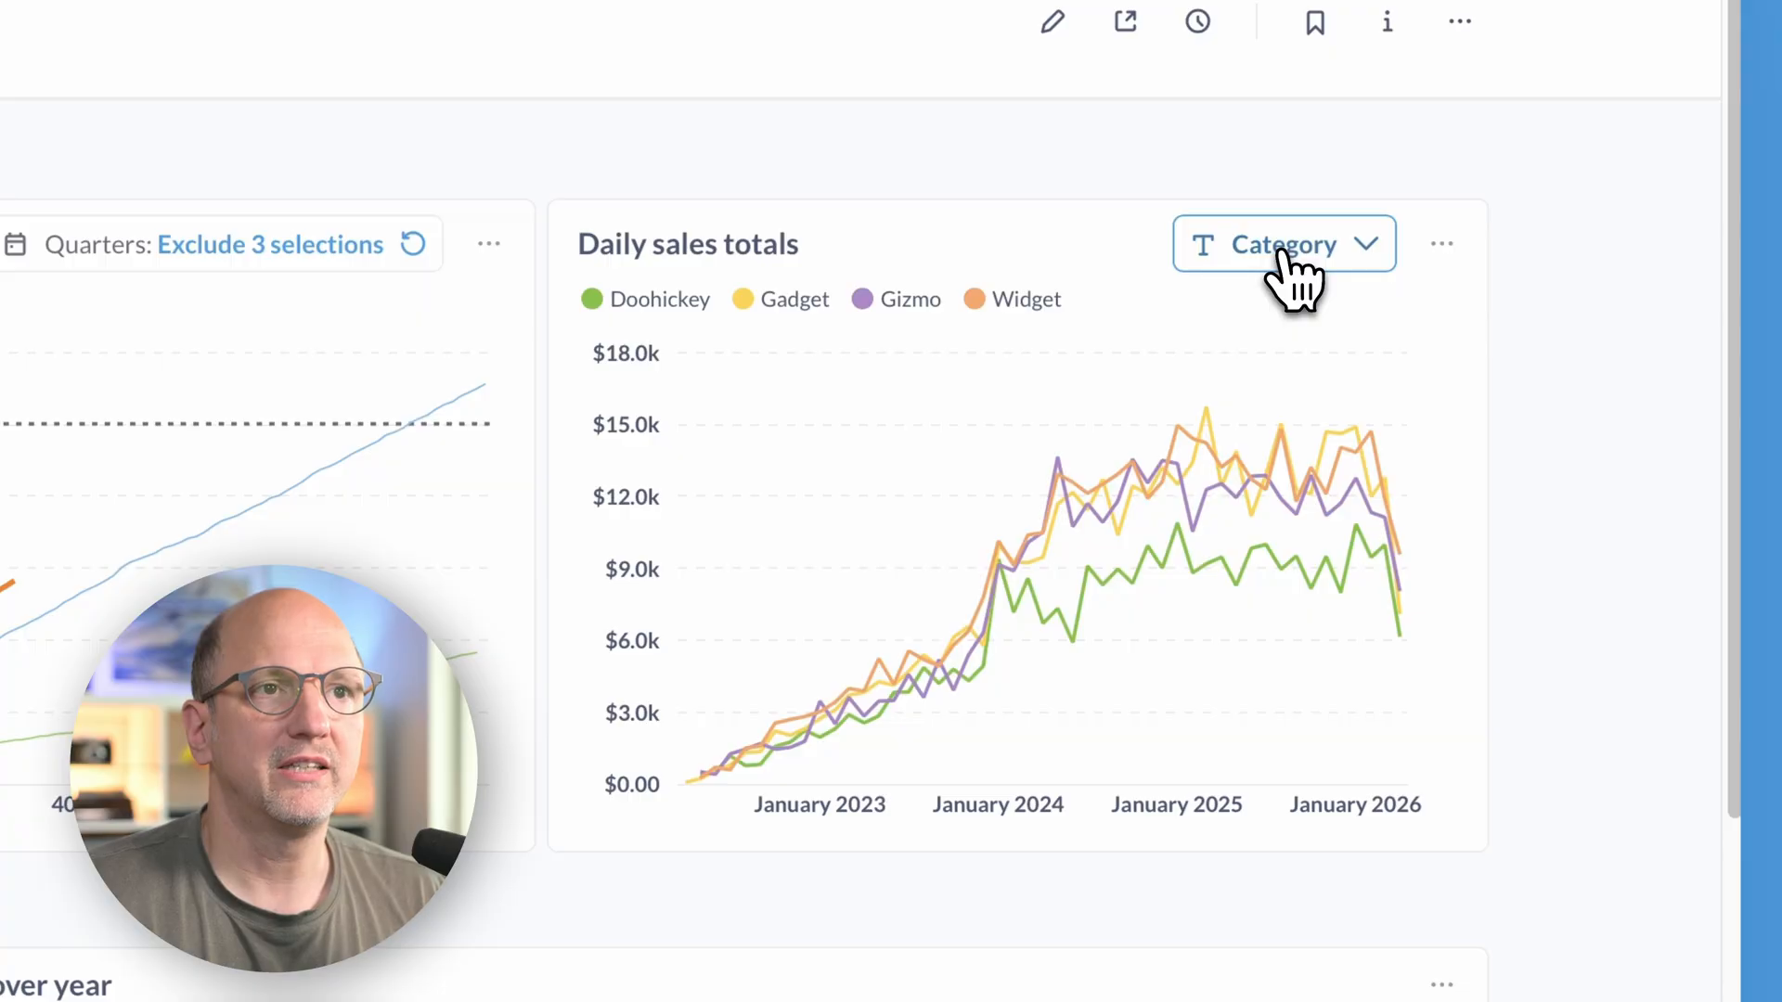
{"action": "left_click", "coordinate": [1282, 243]}
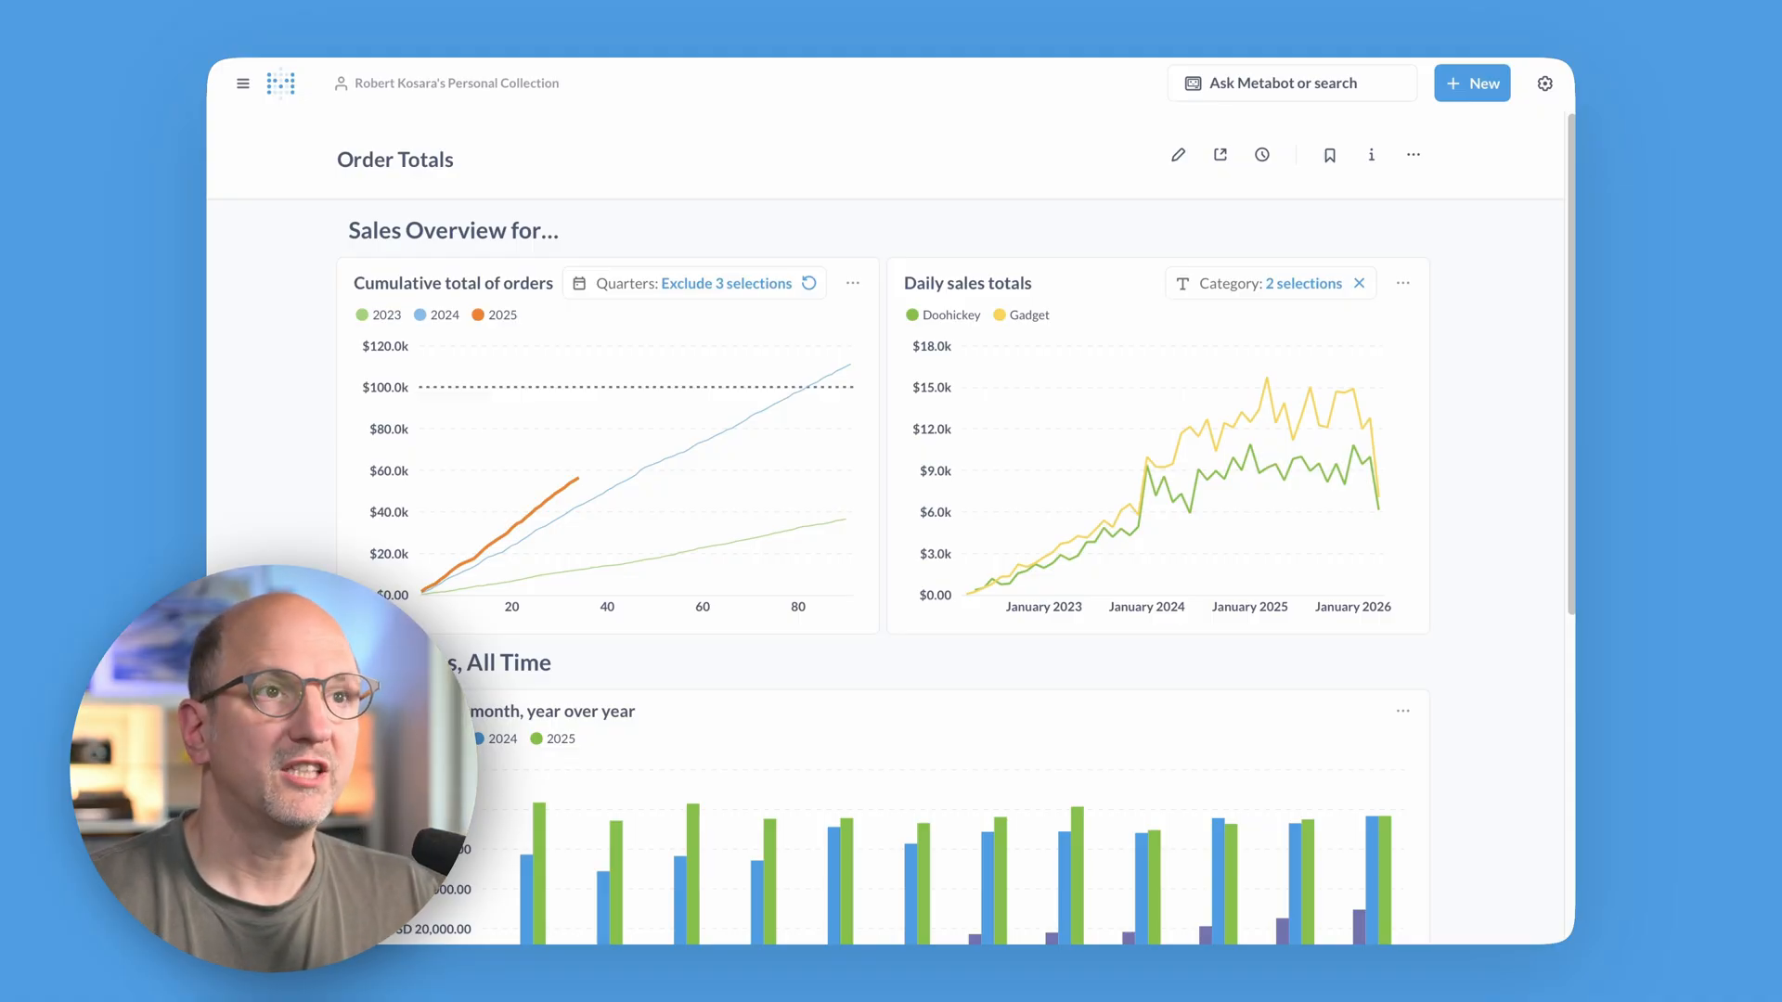
{"action": "mouse_move", "coordinate": [1195, 153]}
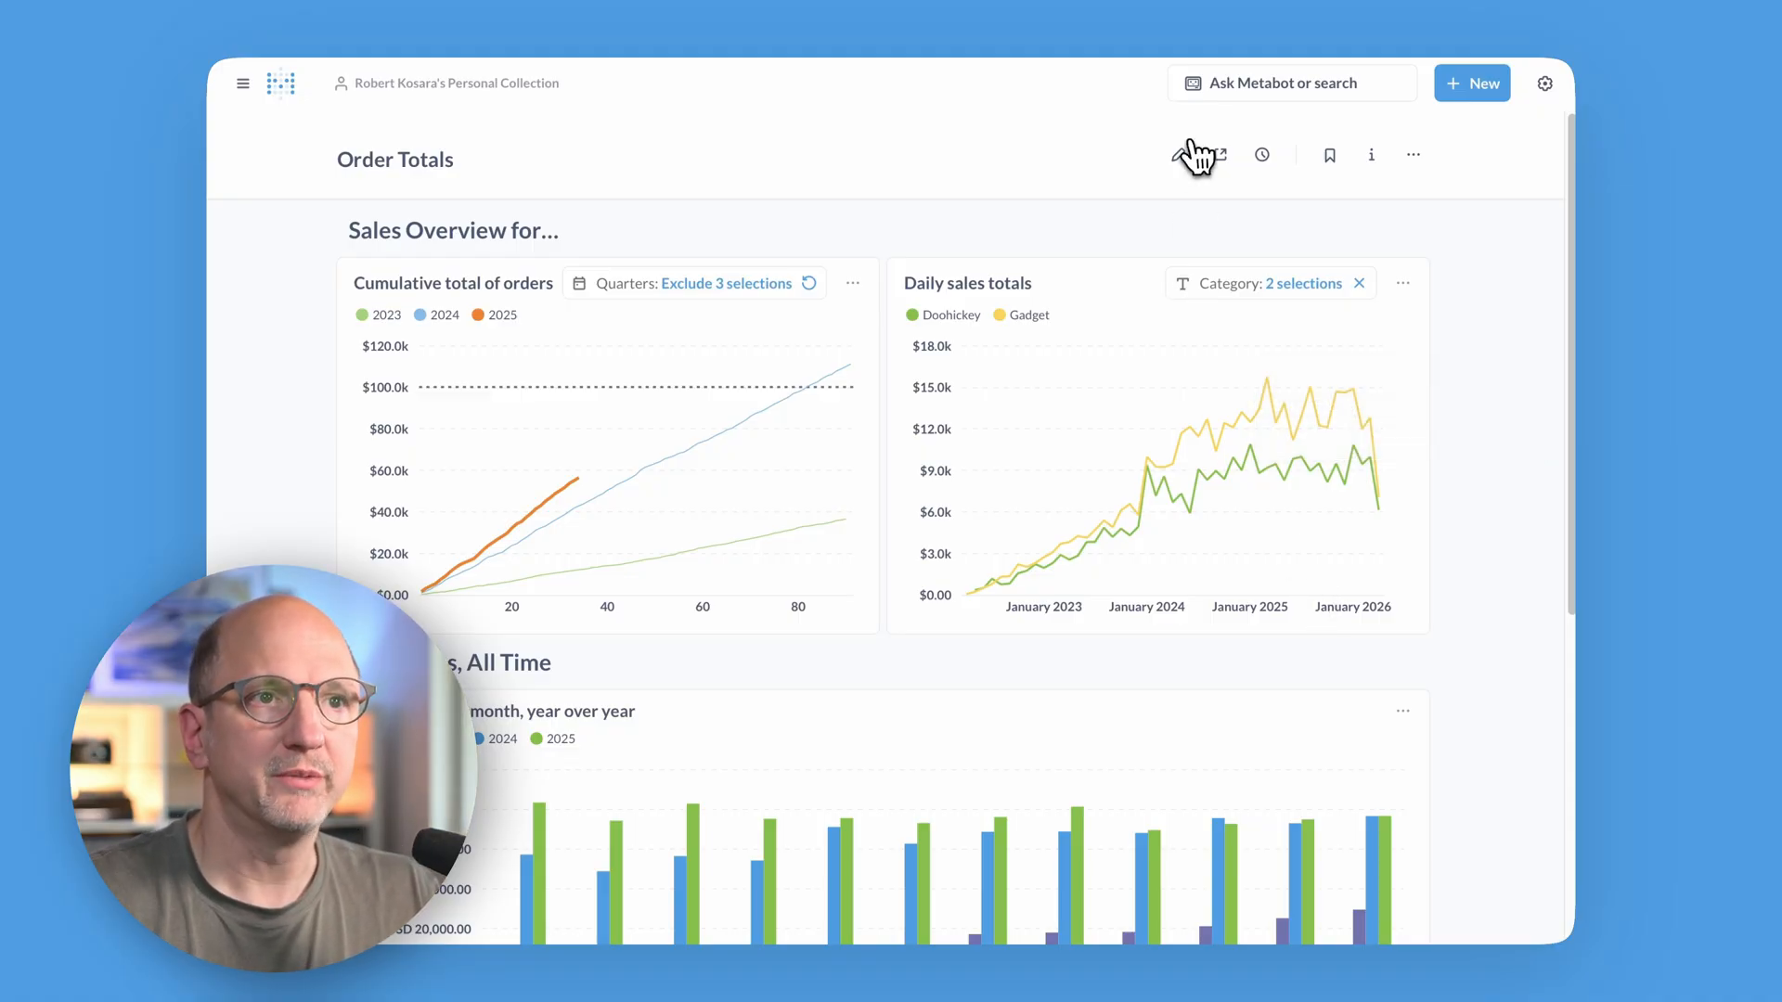
Step: Add a Date filter to the Sales Overview heading set to Previous 12 months
{"action": "left_click", "coordinate": [1192, 153]}
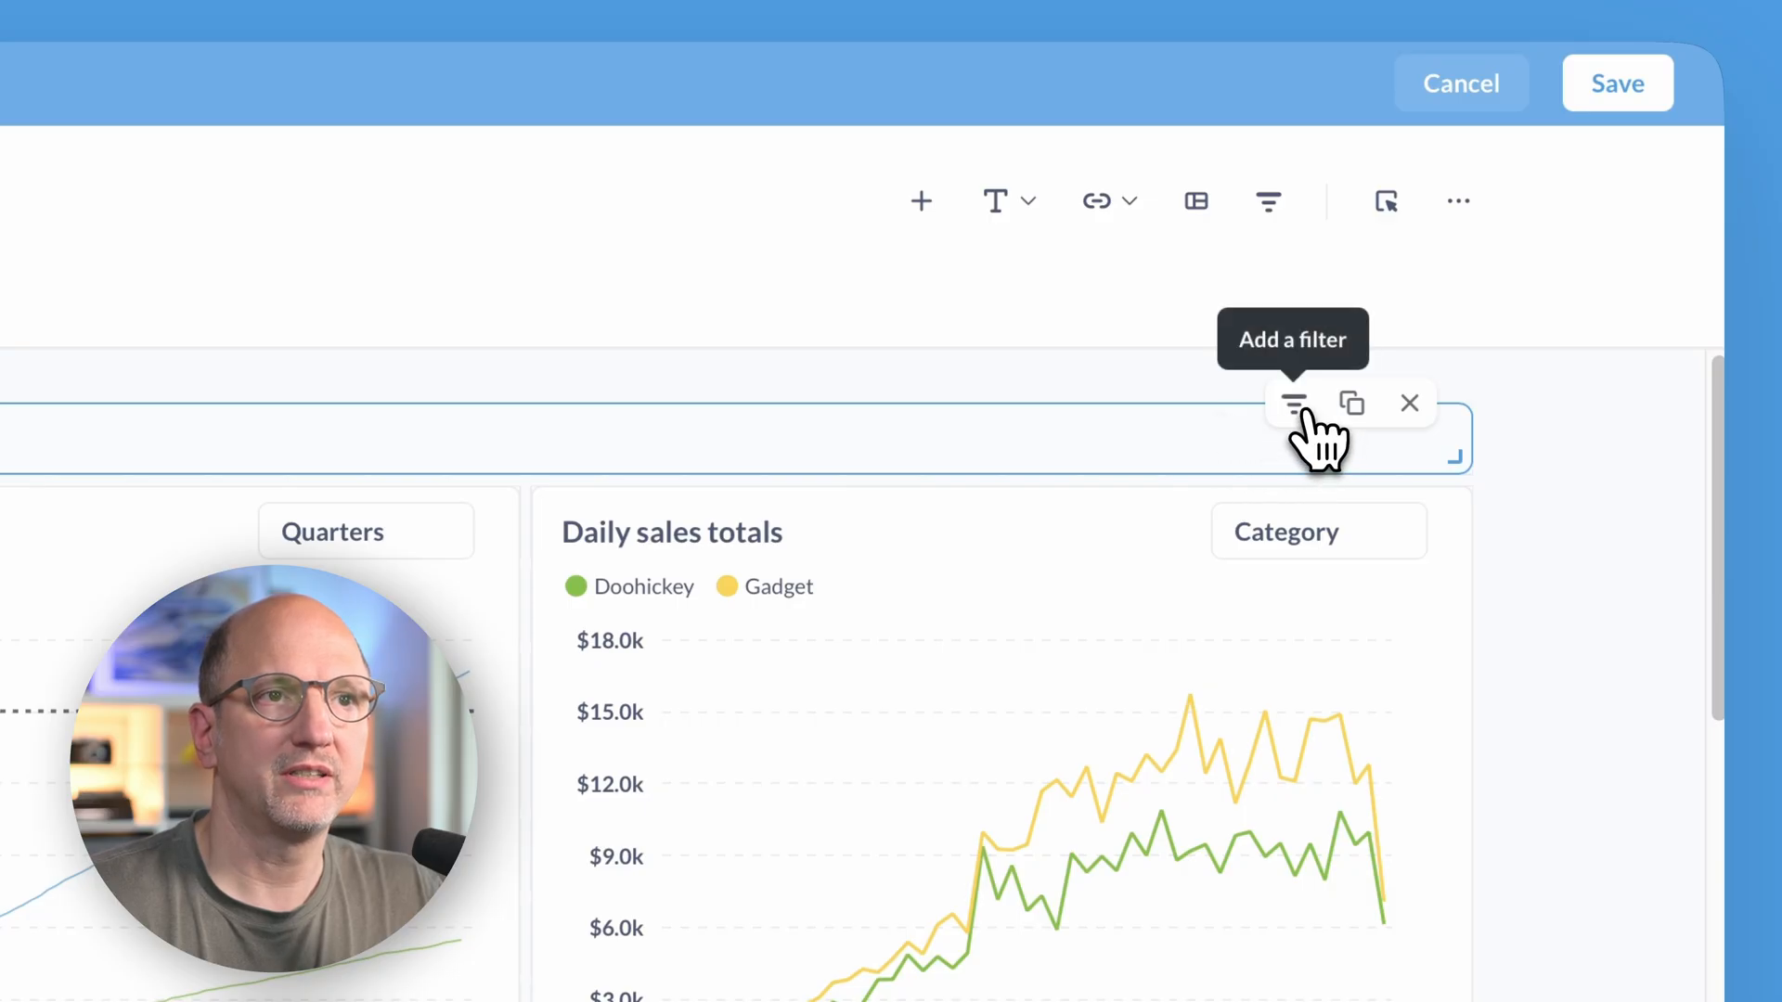
{"action": "left_click", "coordinate": [1292, 403]}
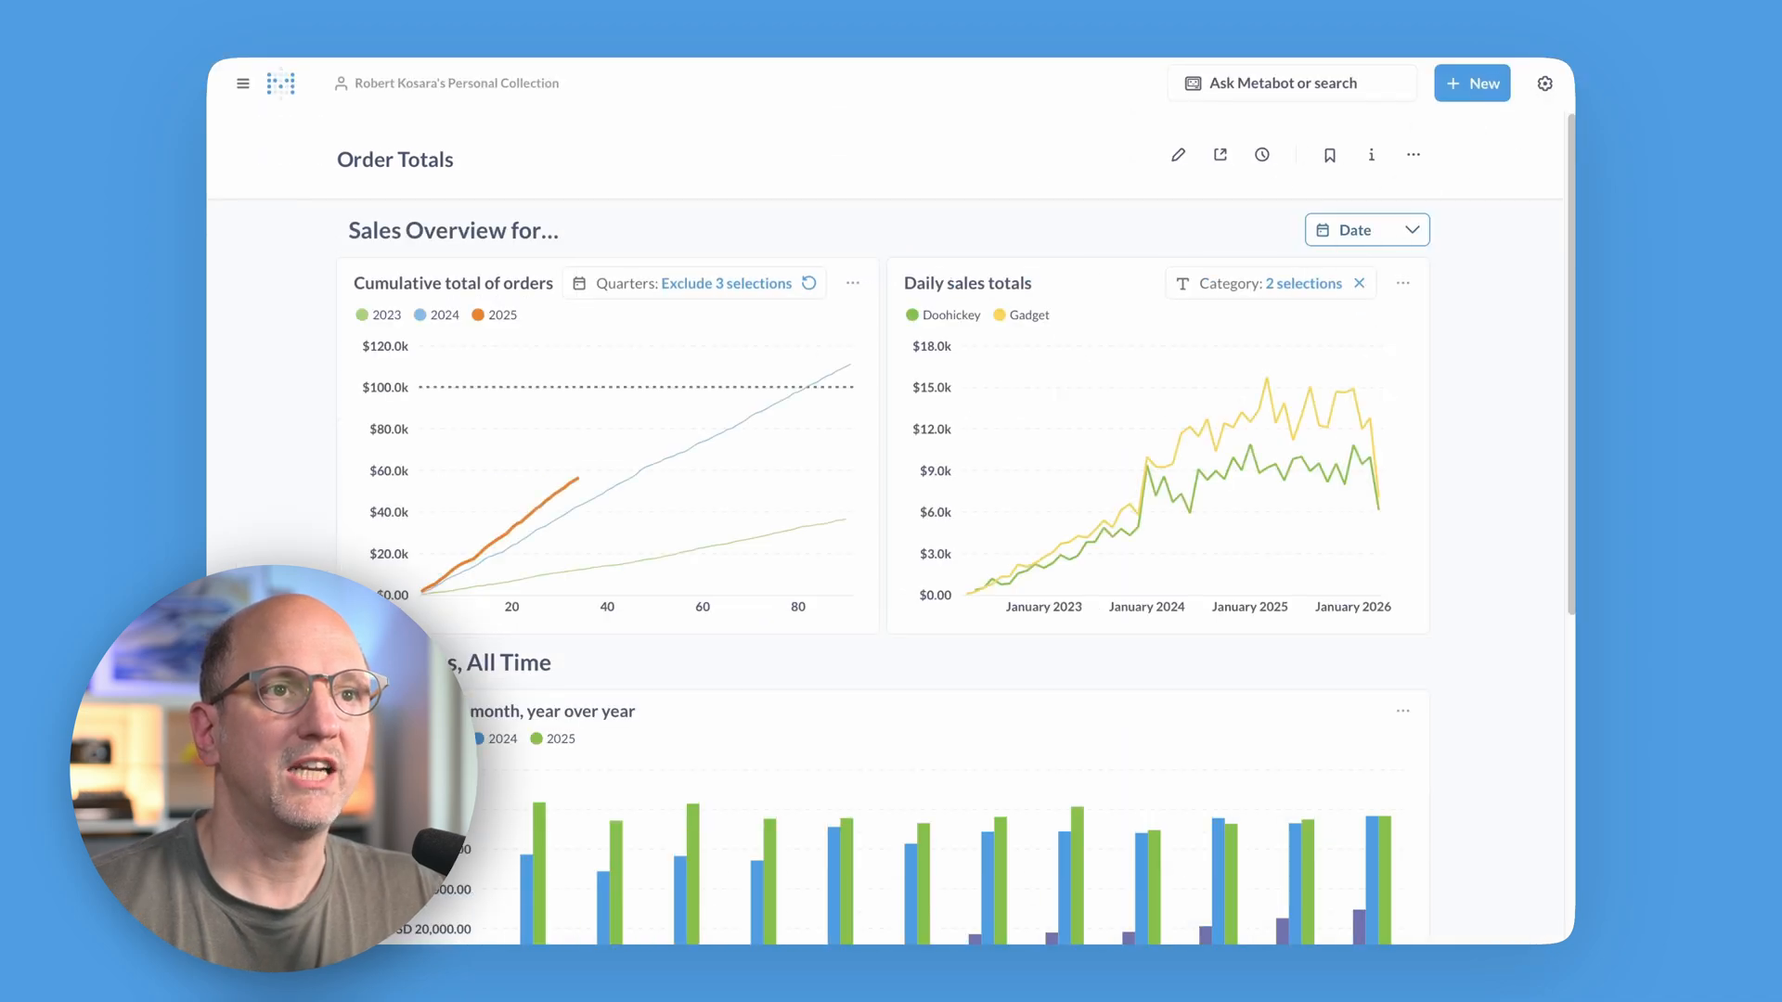
{"action": "left_click", "coordinate": [1366, 229]}
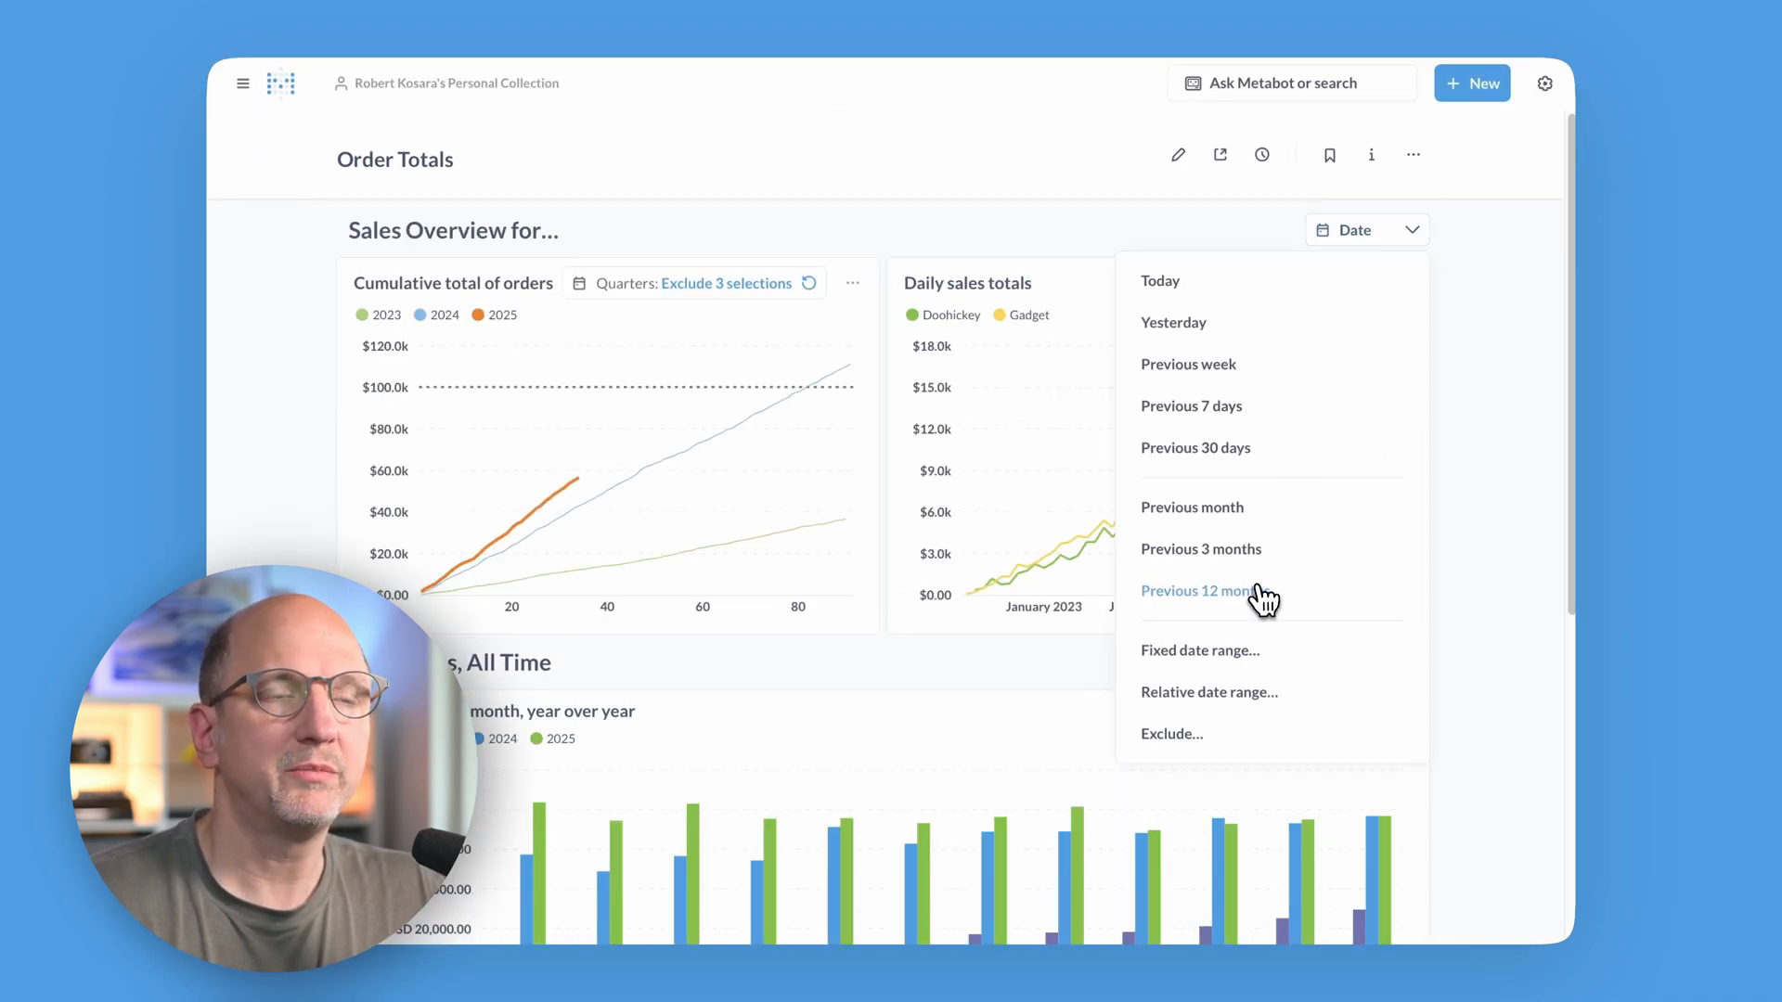
{"action": "left_click", "coordinate": [1194, 590]}
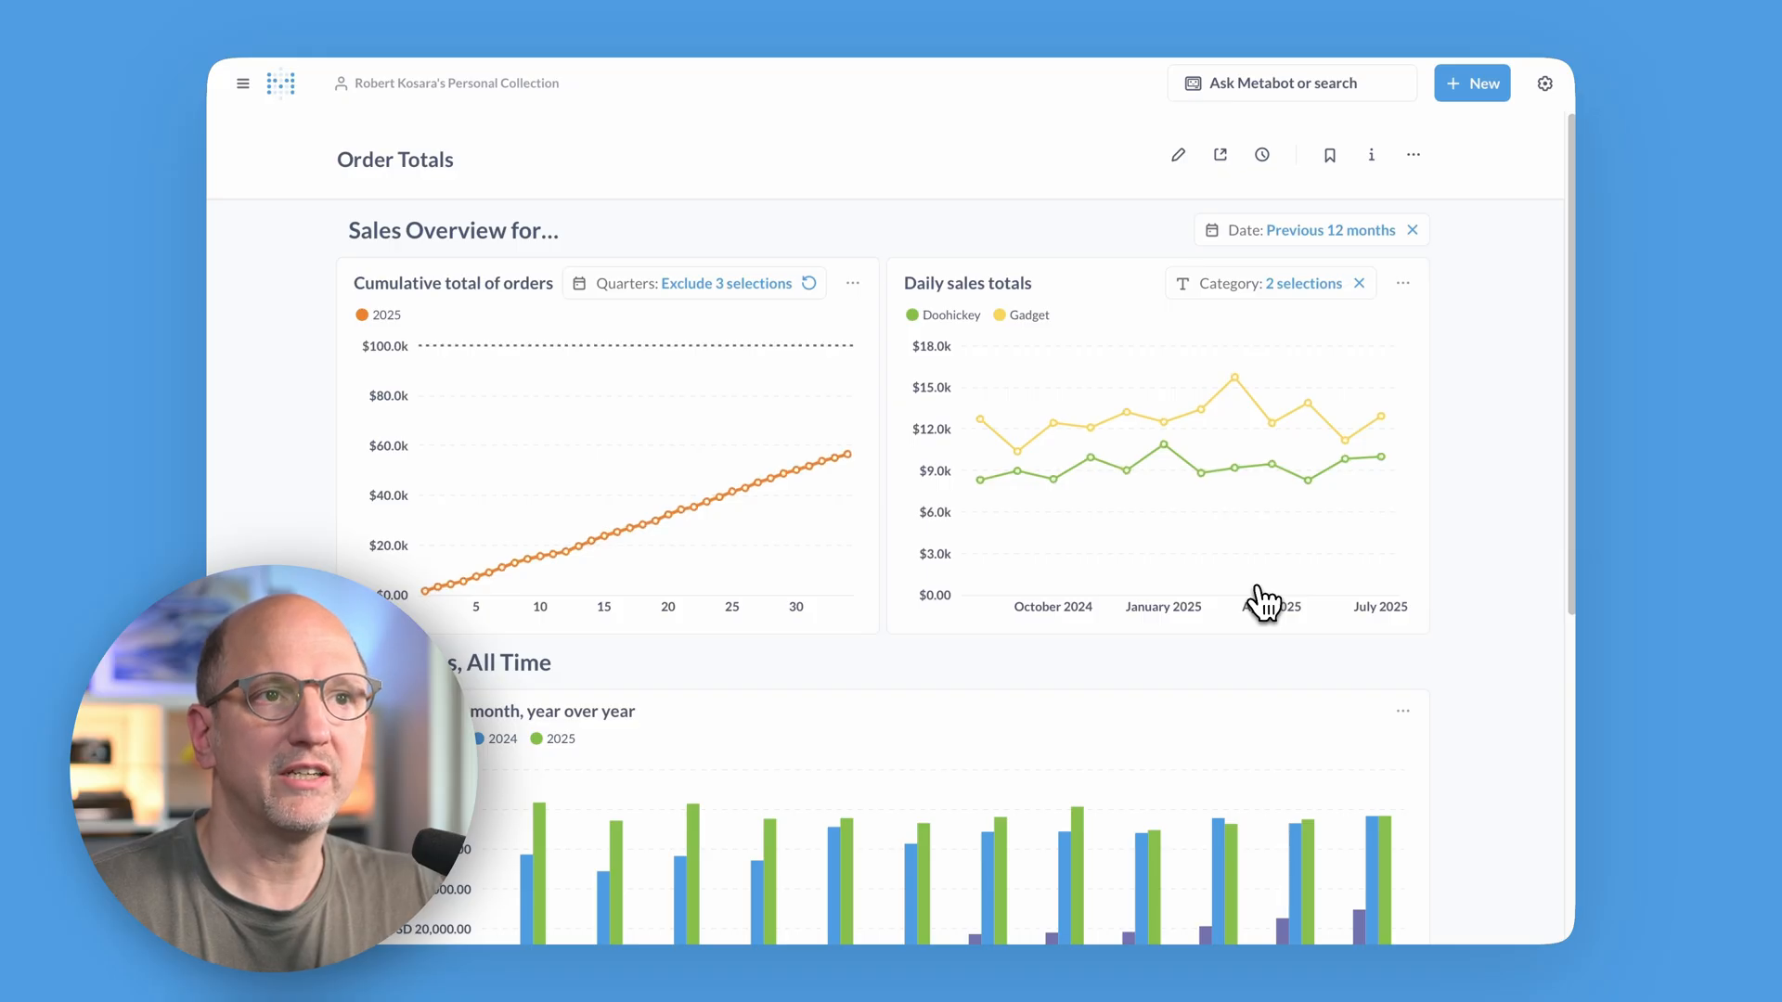